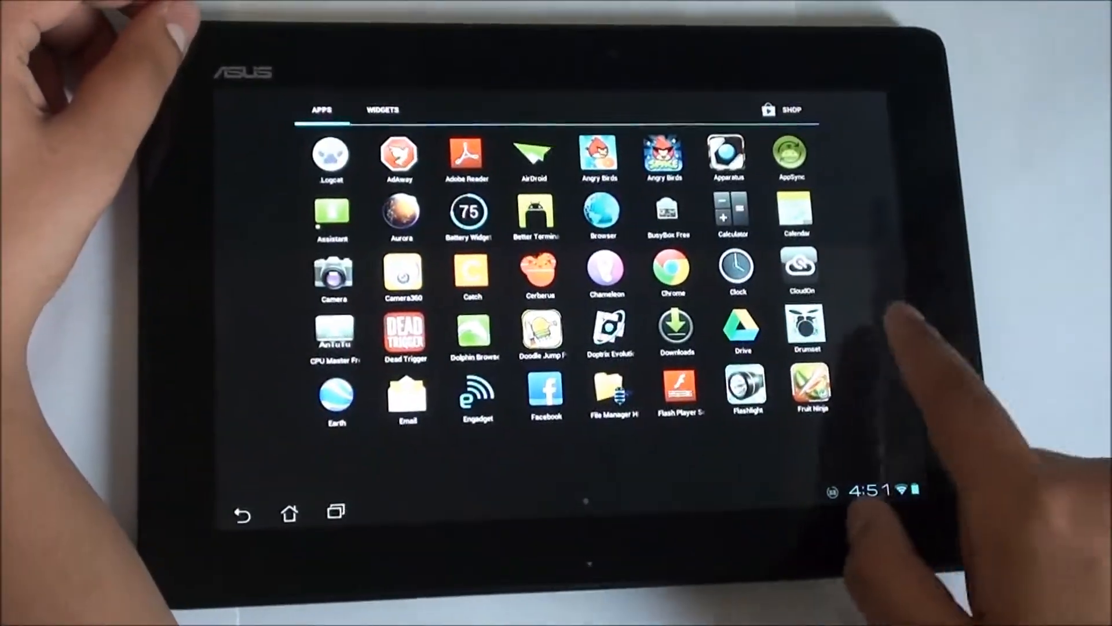
Step: Page through the drawer, glance at the Widgets list, return to Apps, then go Home
scroll(left, 3)
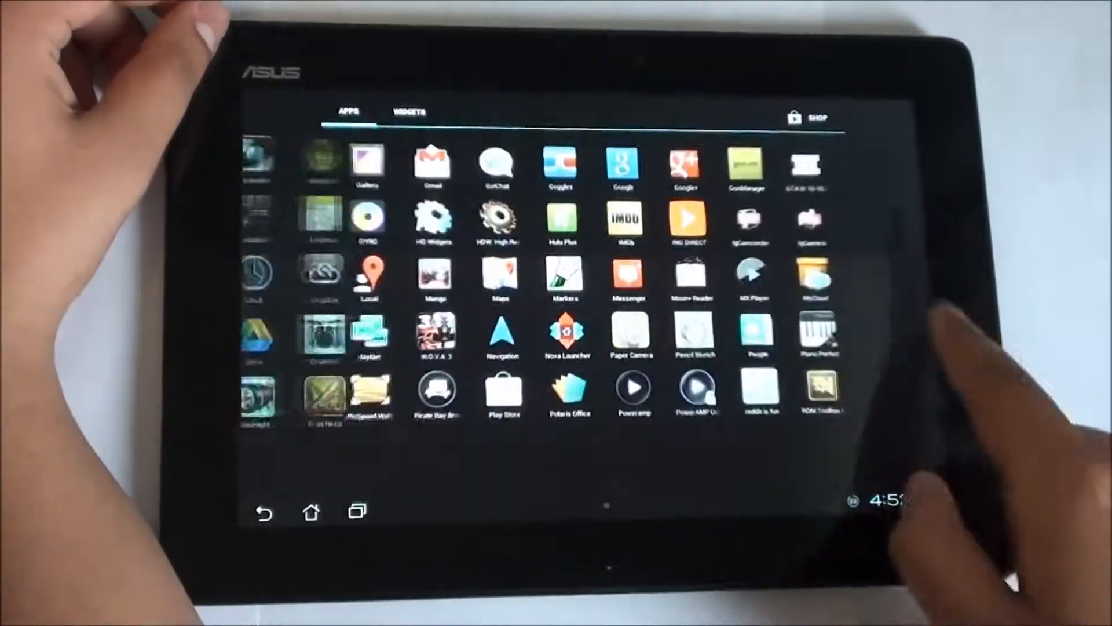
click(410, 113)
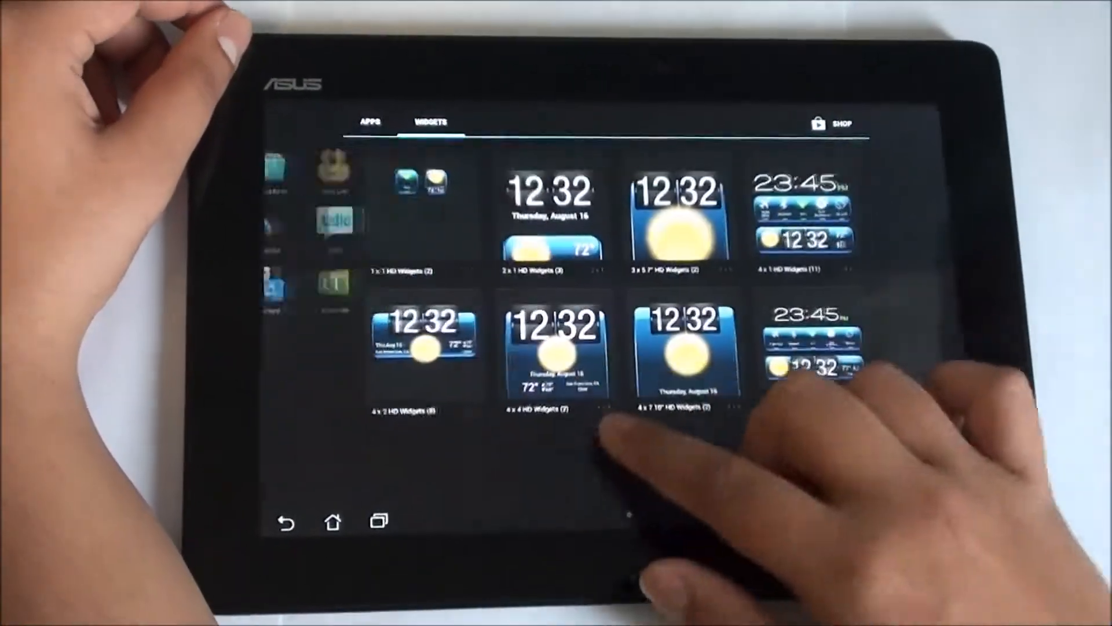
click(368, 122)
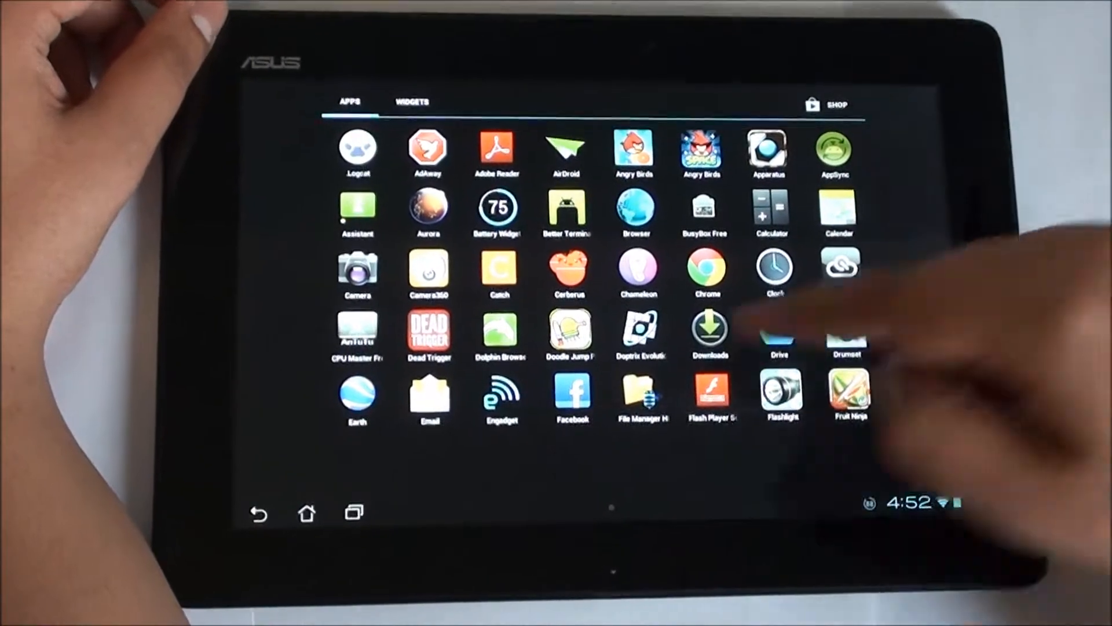
click(306, 511)
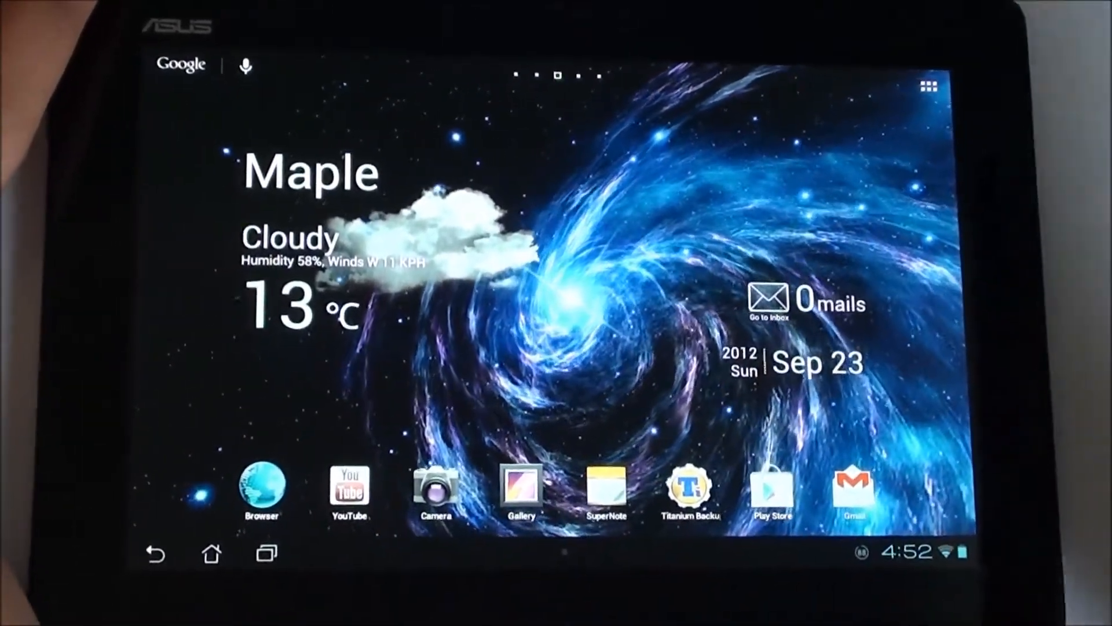
Step: Reopen the app drawer and move to the second page starting with Gallery and Gmail
click(927, 84)
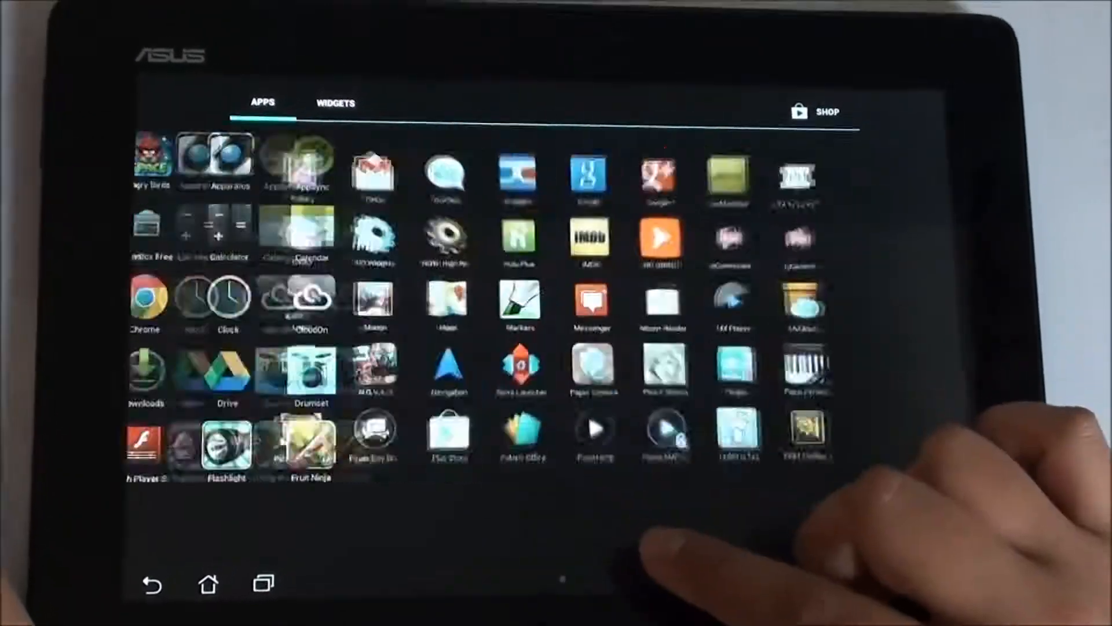
scroll(left, 3)
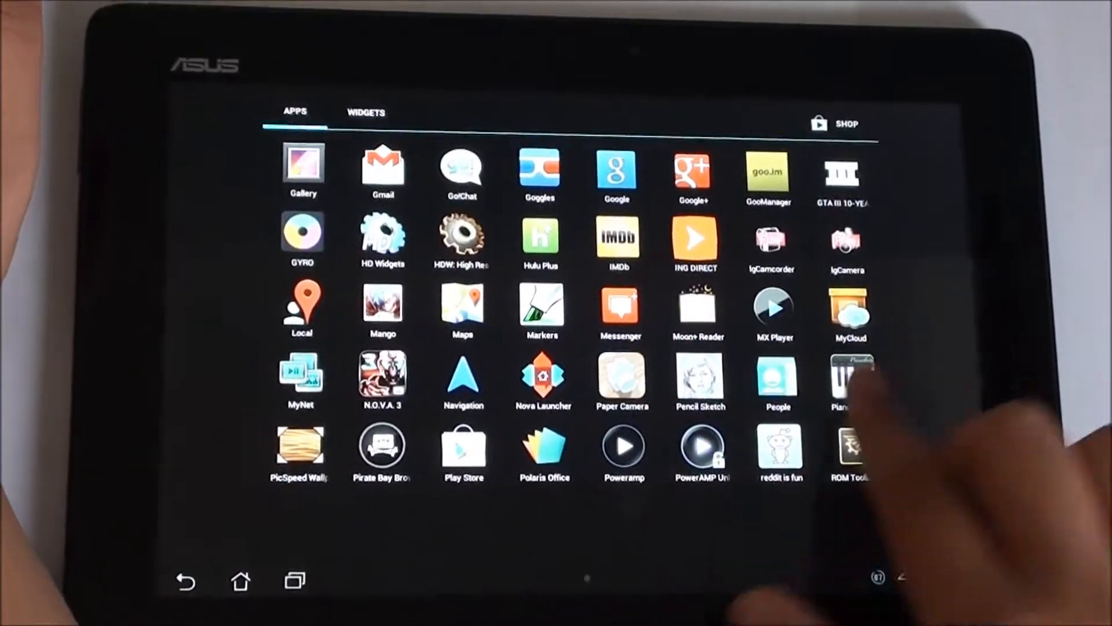
Step: Page back to the first drawer page, then forward to the third page with SetCPU and Settings
scroll(right, 3)
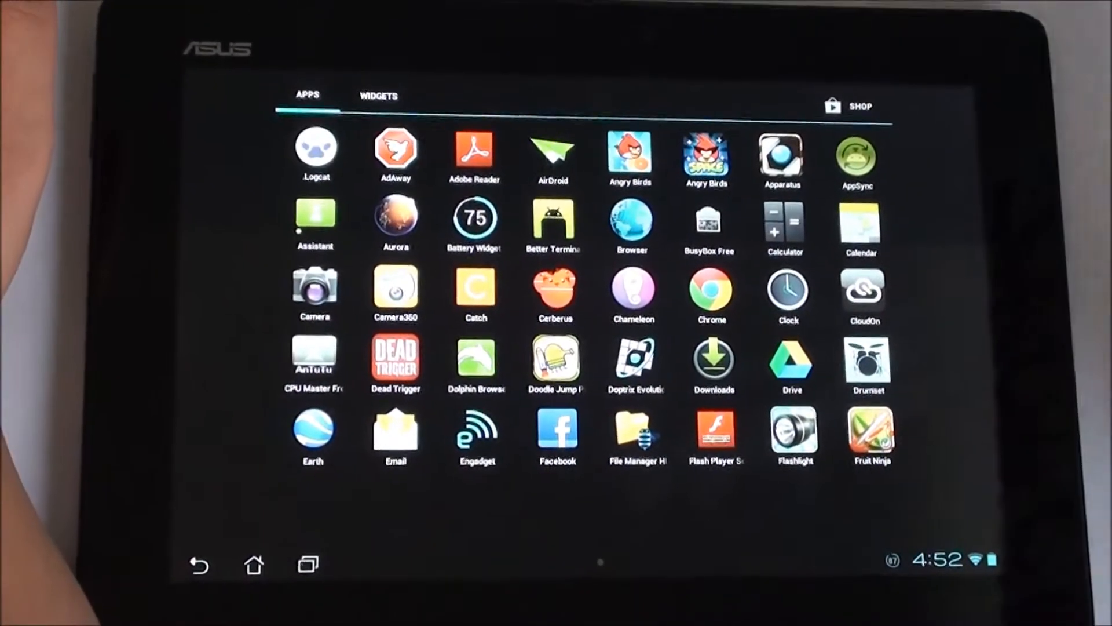
scroll(left, 3)
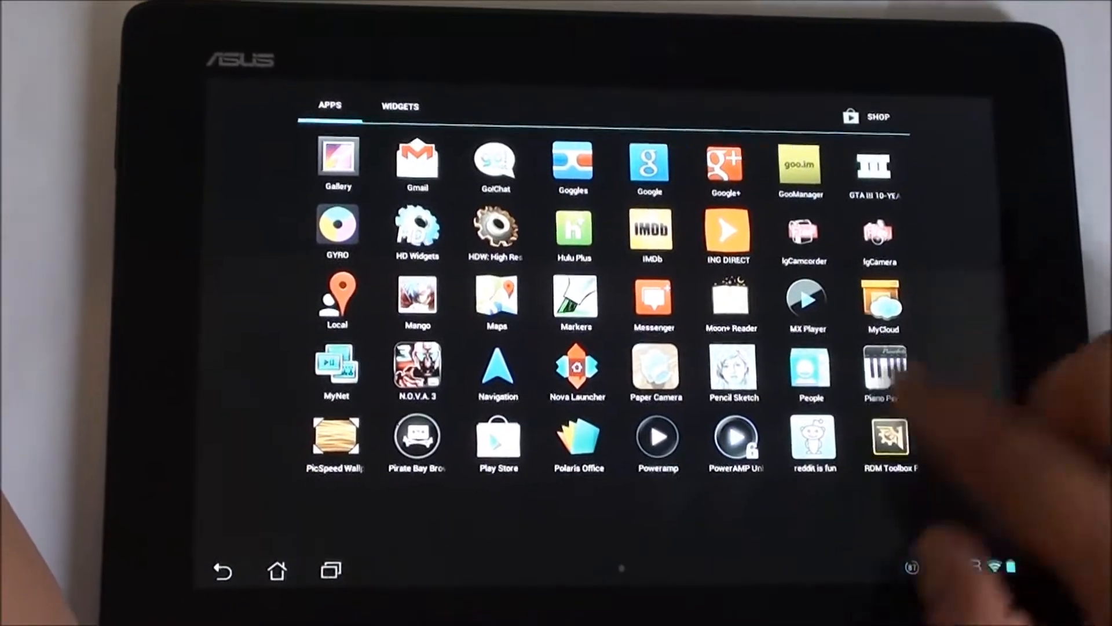
scroll(left, 3)
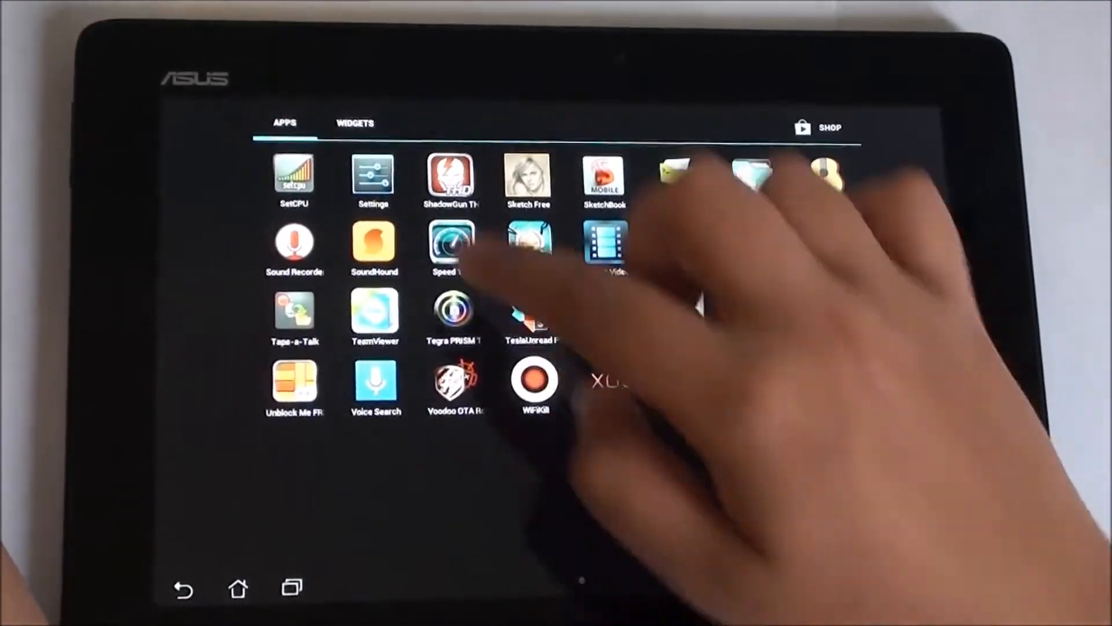
Step: View About tablet showing Android 4.1.1 and CleanROM 2.0, then back out to the drawer
click(374, 175)
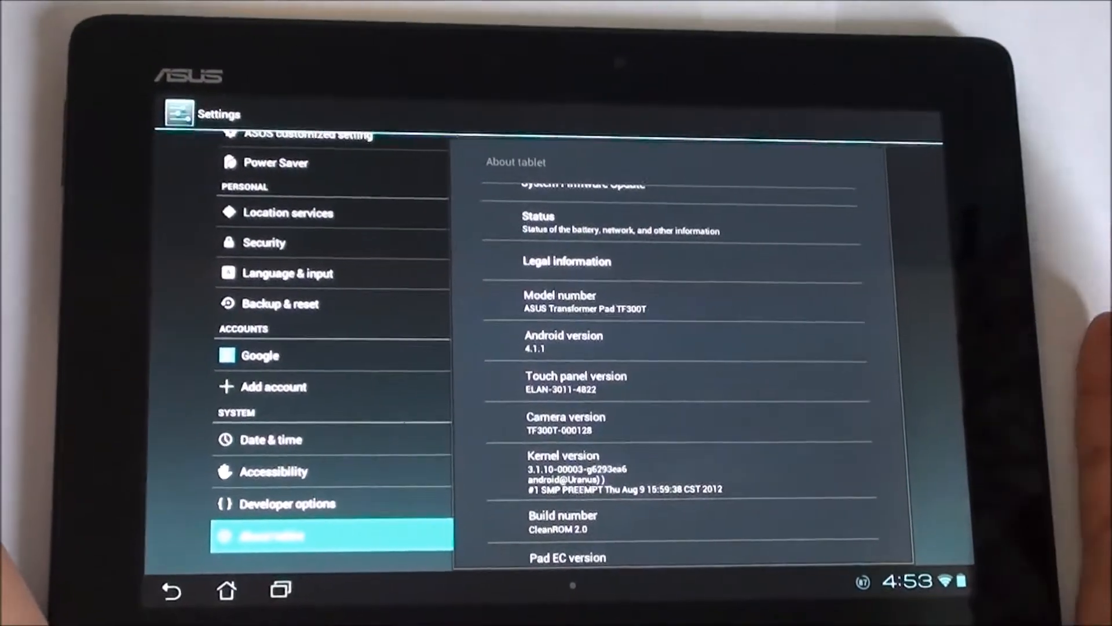
click(226, 588)
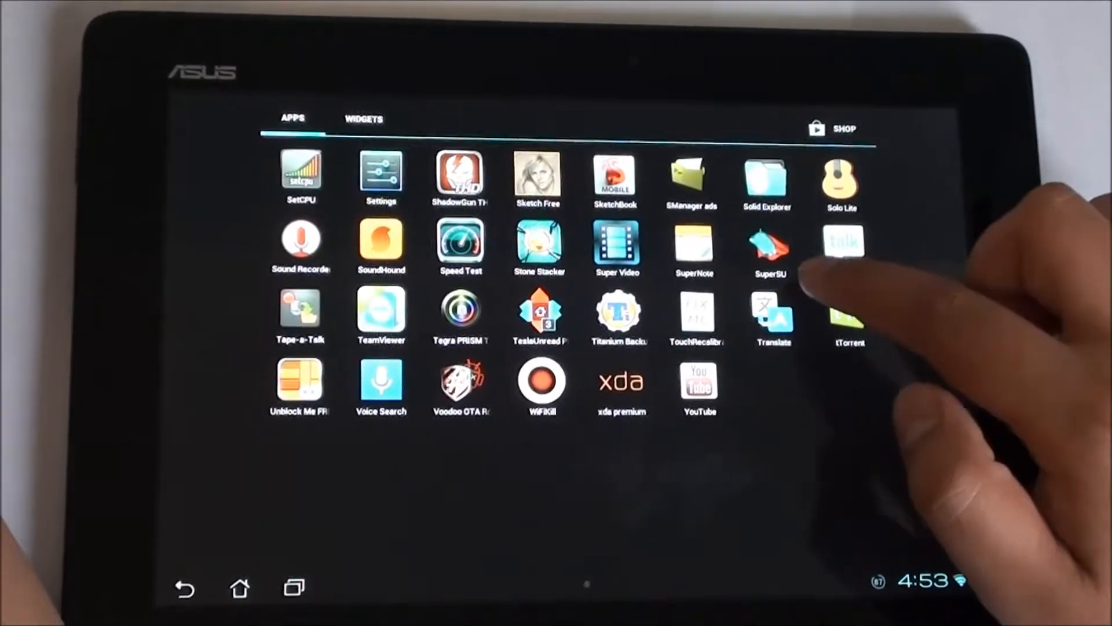
Step: Check SuperSU's list of four root-granted apps, then bring up the recent apps panel
click(771, 244)
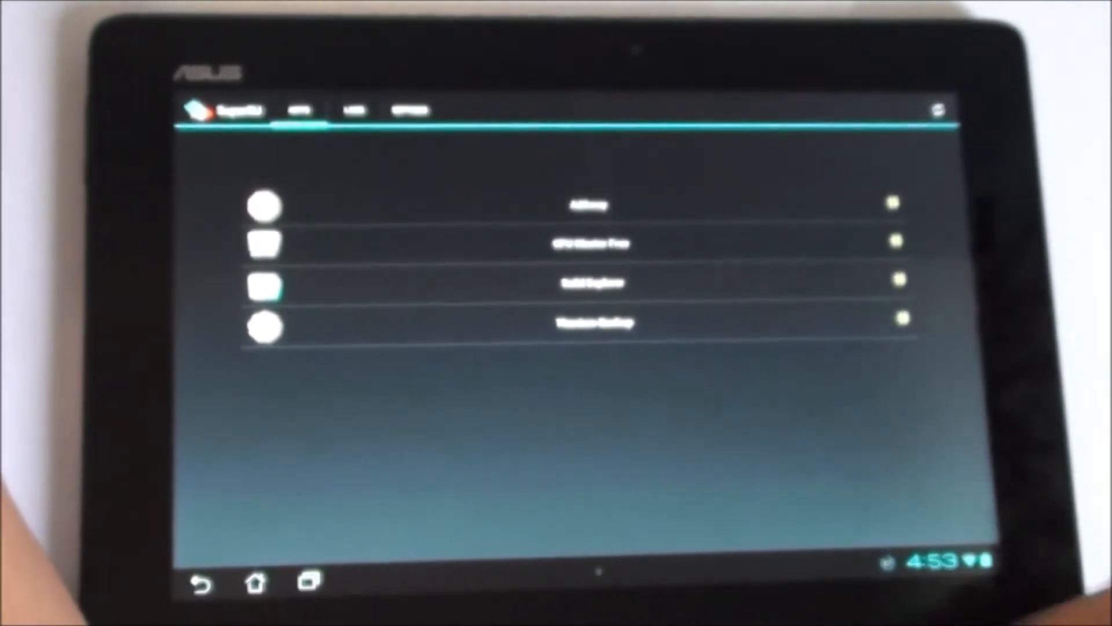
click(254, 584)
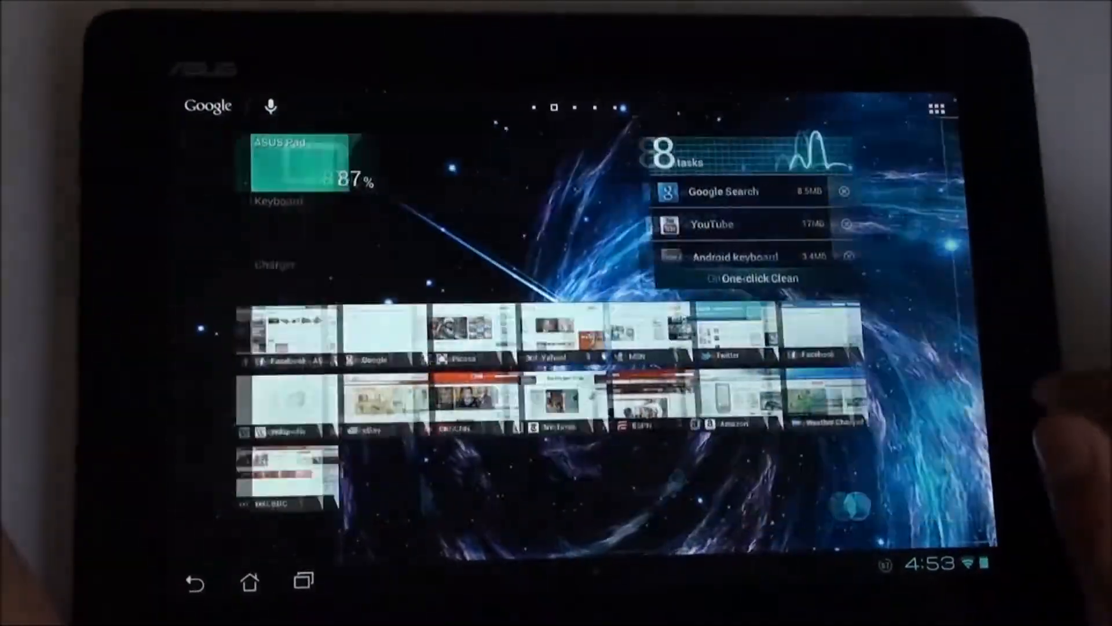
Step: Dismiss recents, briefly reopen the drawer at the Gallery page, then return to the home screen
click(246, 579)
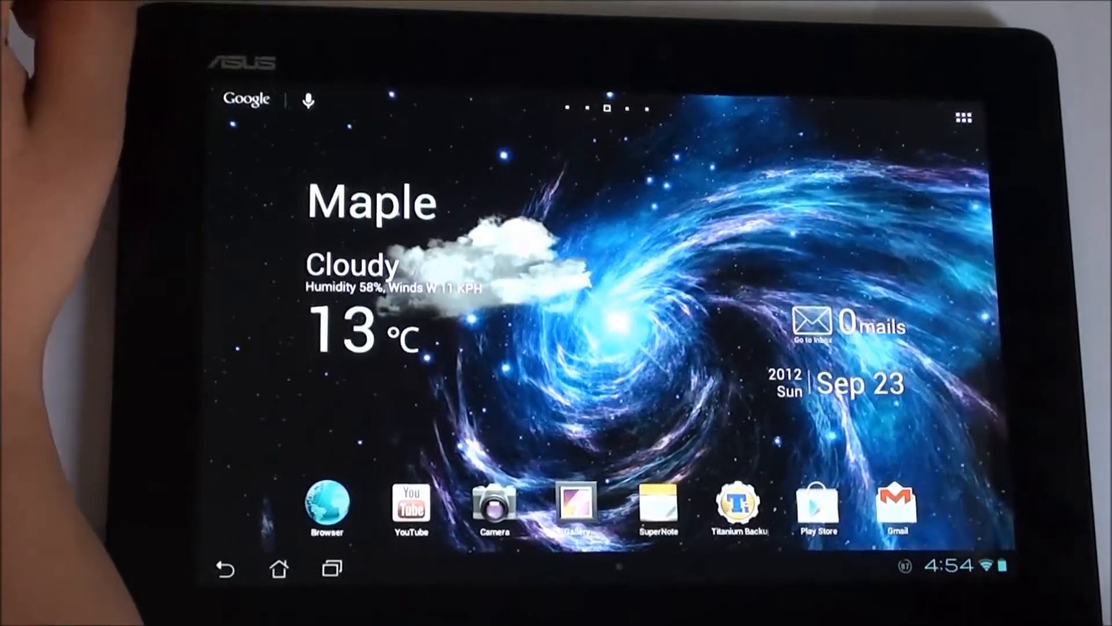
click(964, 118)
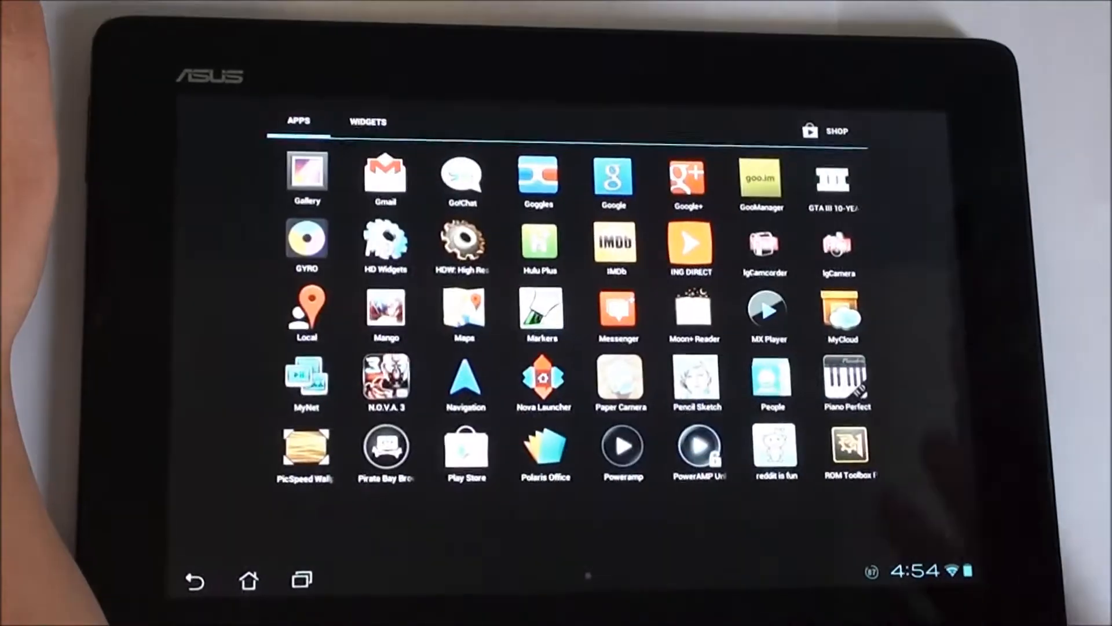
click(248, 579)
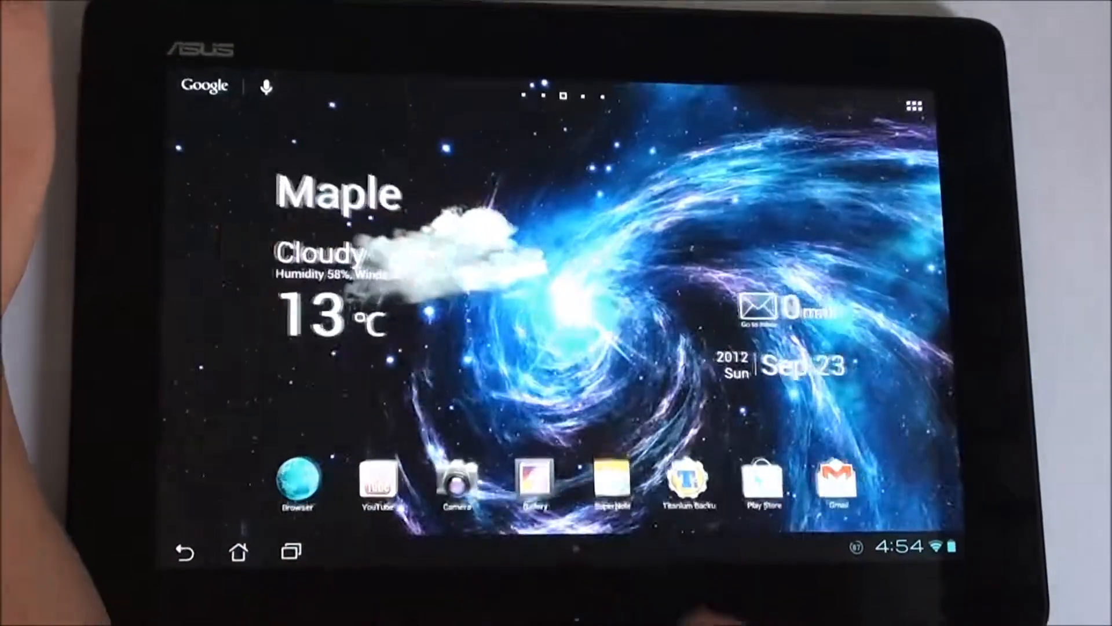